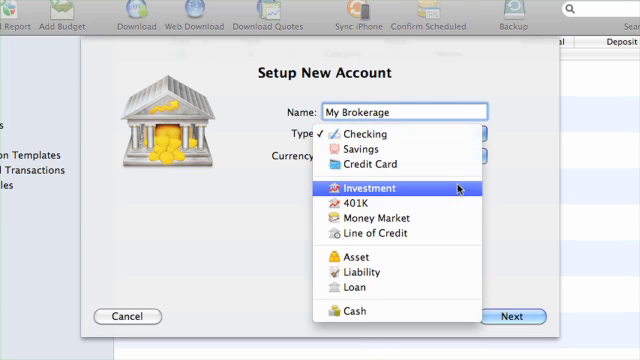
Step: Make My Brokerage an Investment account in US dollars and continue to the institution step
click(372, 188)
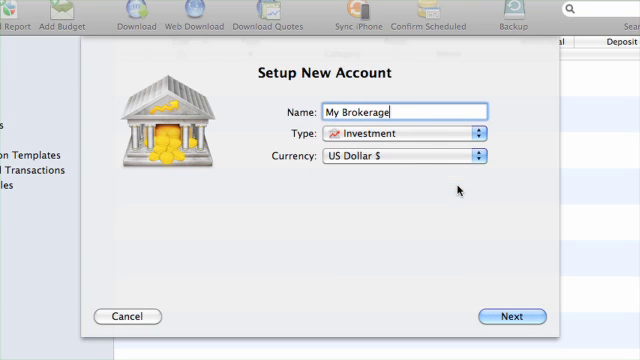
click(516, 316)
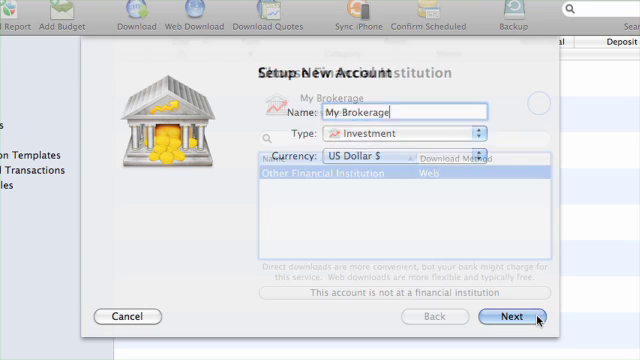
Step: Search the institution list with 'E*', pick the brokerage and continue to Account Balance
click(508, 316)
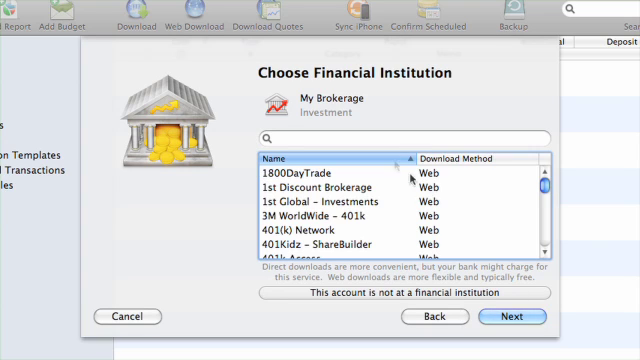
text(E)
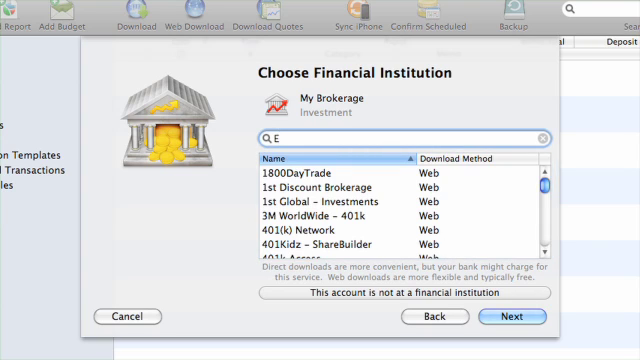
text(*)
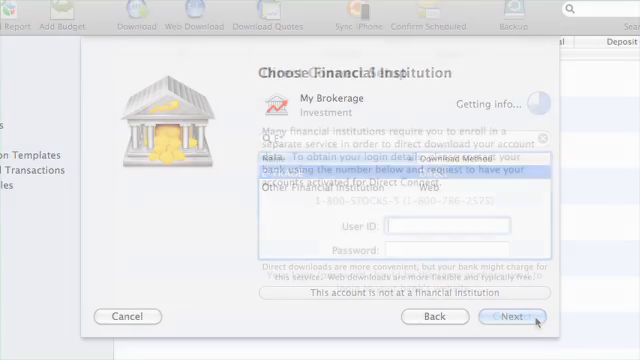
click(510, 316)
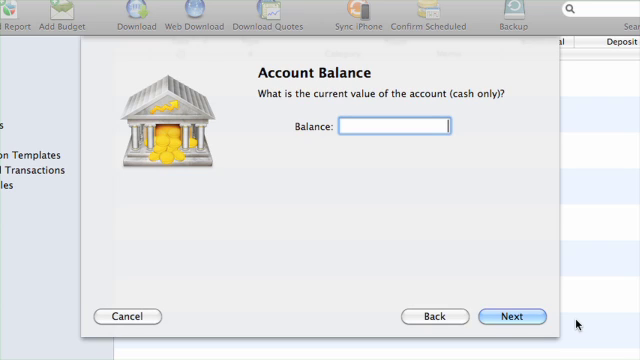
Step: Enter a cash balance of 91.35 and continue to the Account Status showing 65 PRGFX shares
text(91.35)
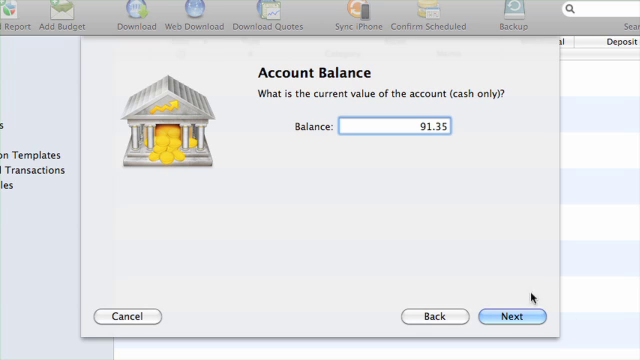
click(510, 316)
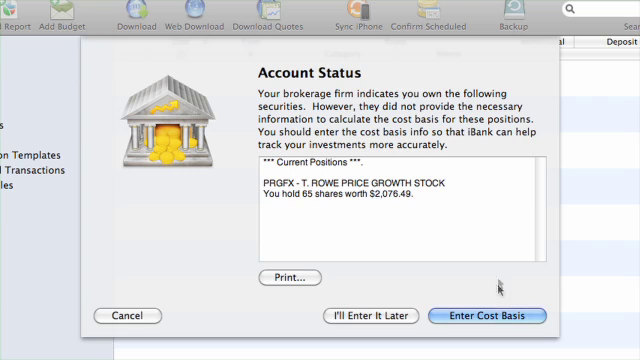
Step: Start entering the cost basis for the PRGFX T. Rowe Price Growth shares
click(496, 316)
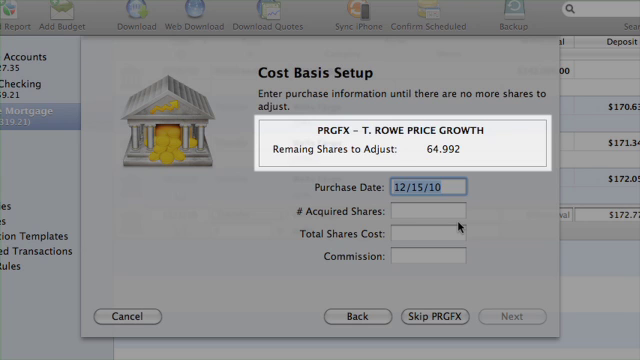
Step: Record PRGFX lots of 60 shares for $1,812.57 and 4.992 shares for $151.17, commission 0, and finish setup
click(424, 184)
text(8)
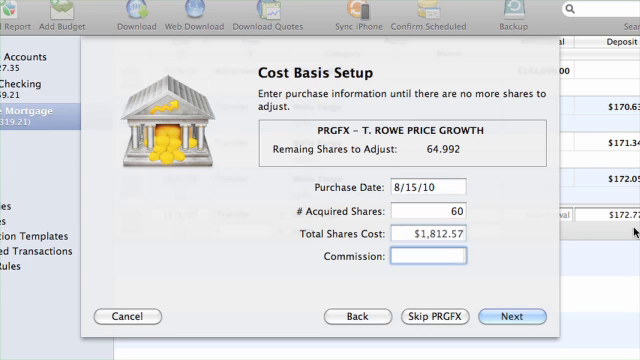
text(6.00)
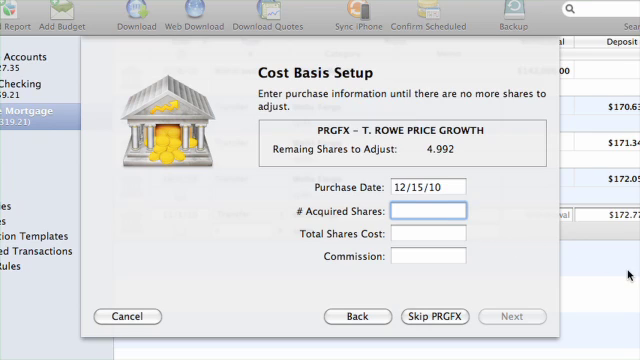
text(4.992)
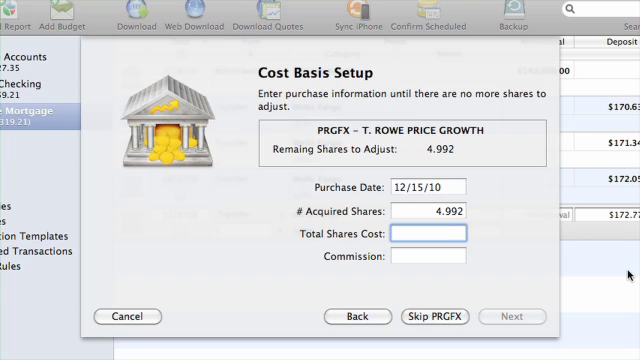
text(1)
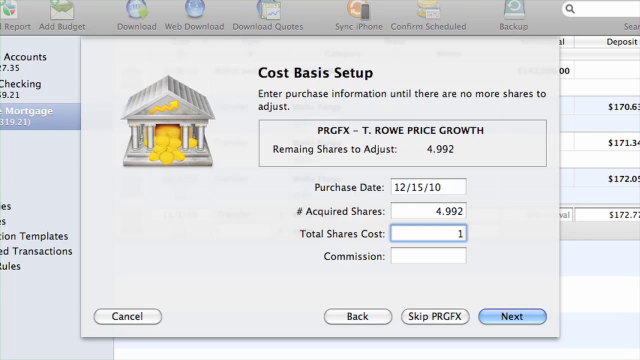
text(51.17)
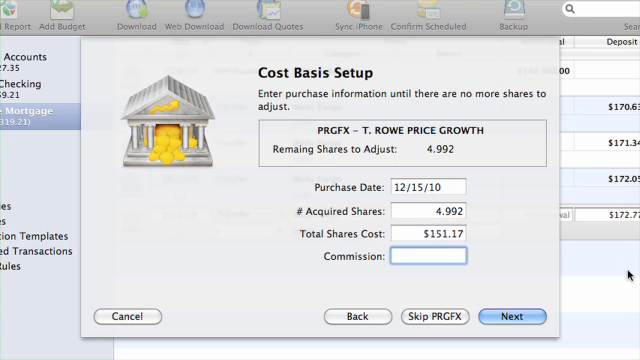
text(0)
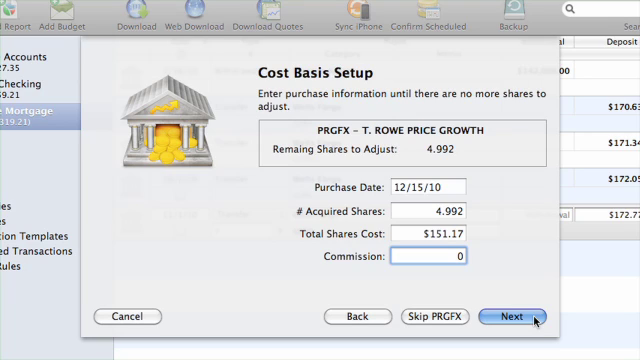
click(508, 316)
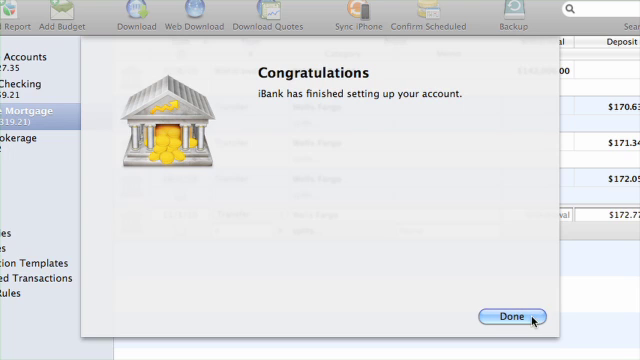
Step: Close the completed setup and bring up the transaction type choices in the brokerage register
click(512, 316)
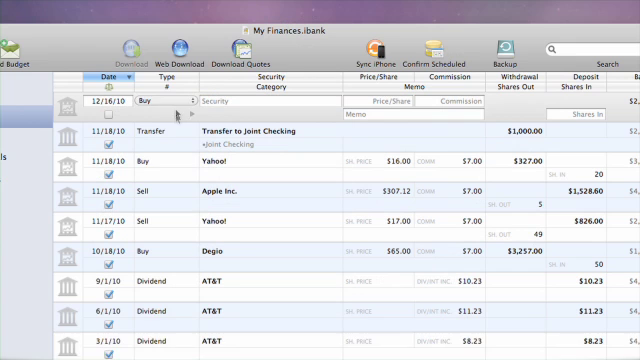
click(180, 100)
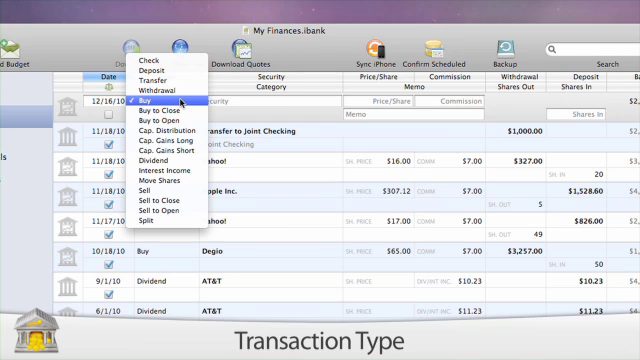
Step: Start a Buy transaction for symbol WFMI, prompting creation of a new security
click(148, 98)
text(W)
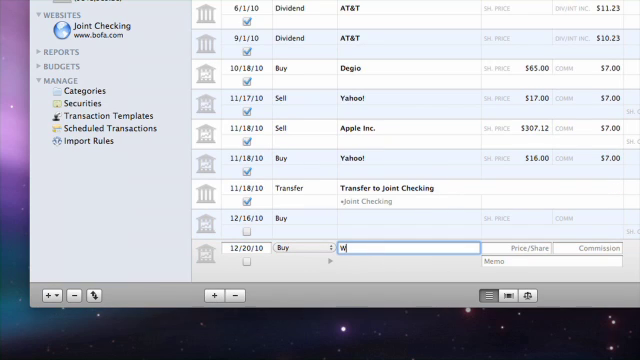
text(FMI)
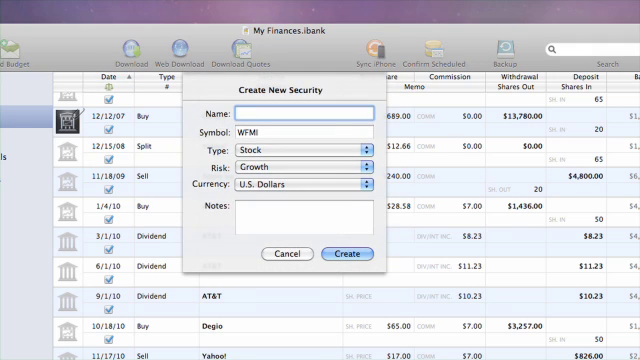
Step: Create the WFMI security named Whole Foods as a Growth Stock
text(Whole Foods)
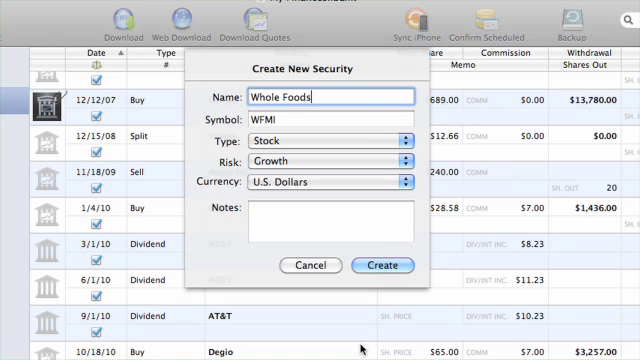
click(330, 140)
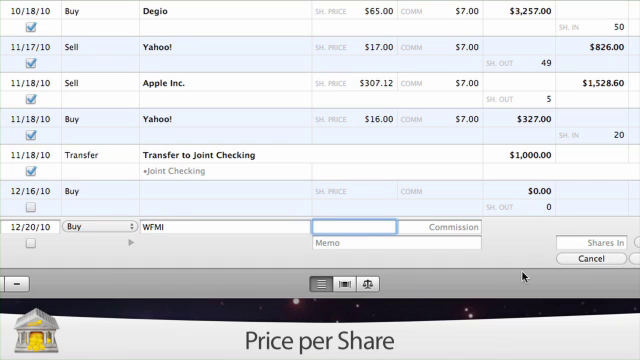
Step: Enter the WFMI buy as 50 shares at $50.11 with a $6.00 commission
text(50.11)
click(438, 226)
text($6.00)
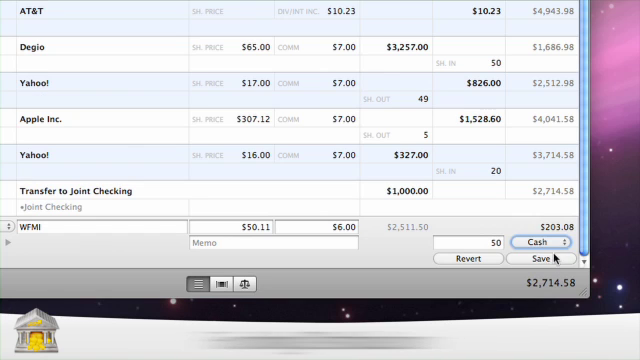
Step: Fund the Whole Foods purchase by transfer from Joint Checking instead of cash
click(538, 242)
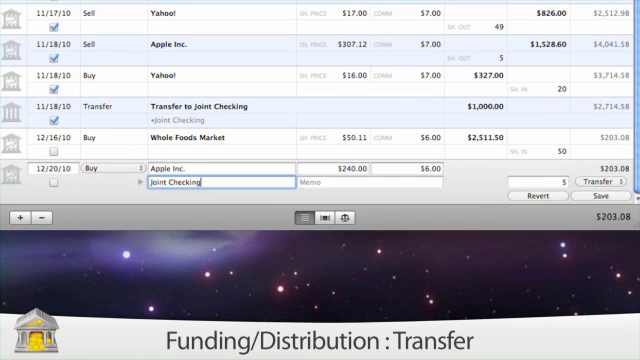
mouse_move(372, 184)
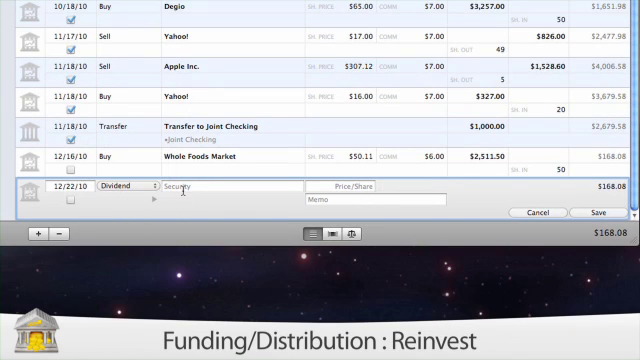
Step: Enter Apple Inc. as the security for the reinvested dividend transaction
text(Apple Inc.)
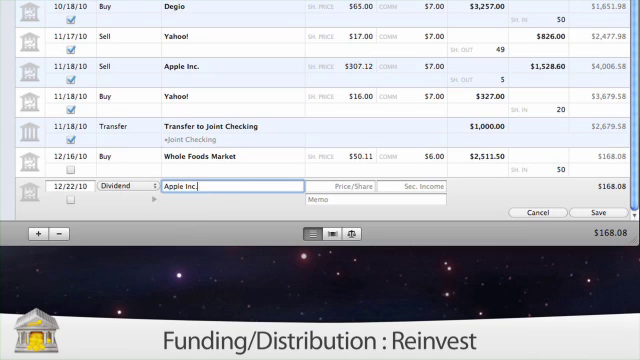
mouse_move(342, 192)
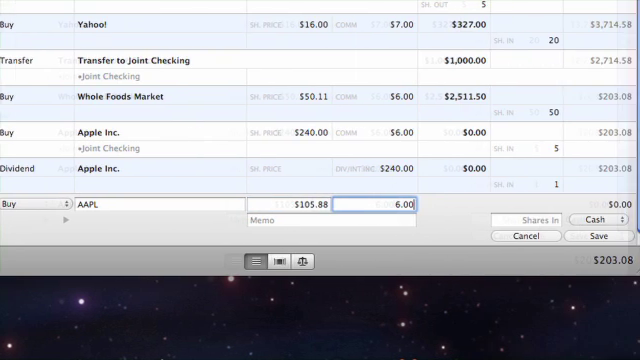
Step: Save the dividend and begin an AAPL buy at $105.88 with $6.00 commission
click(592, 214)
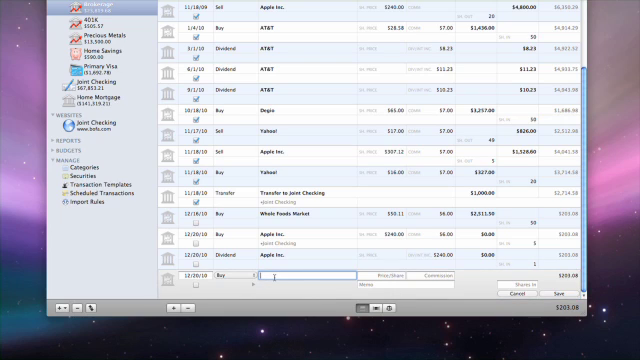
Step: Enter Apple Inc. in the new row and save, bringing the register balance to $168.08
text(Apple Inc.)
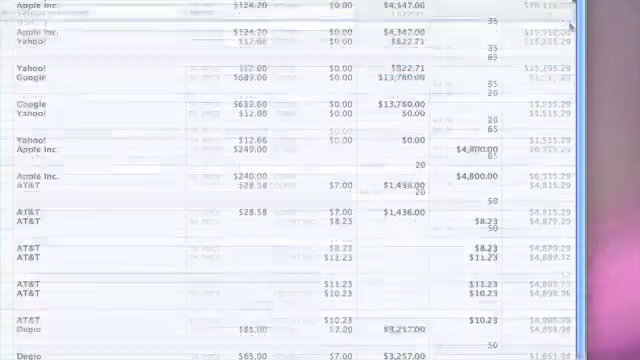
scroll(down, 3)
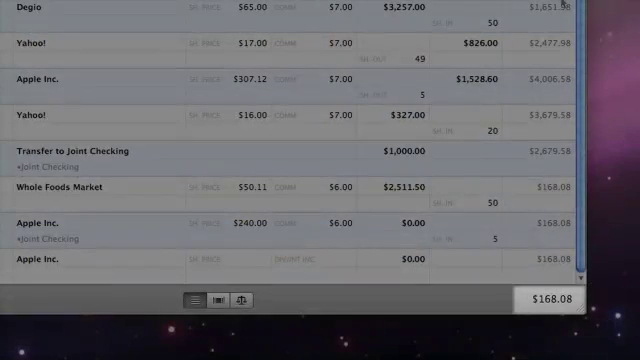
click(64, 188)
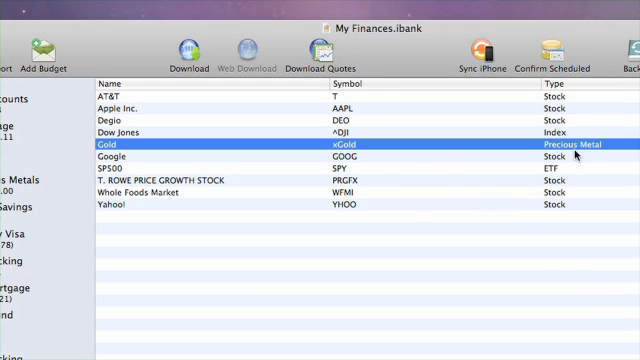
mouse_move(608, 210)
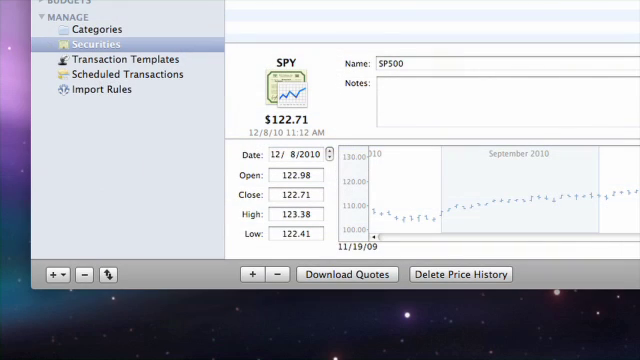
mouse_move(338, 280)
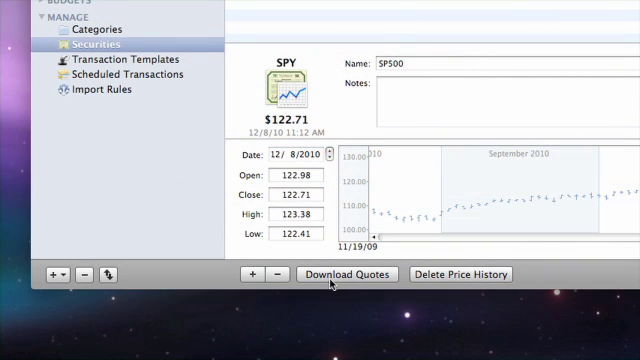
Step: Start a new Checking account in US dollars and begin naming it 'Muto'
click(348, 274)
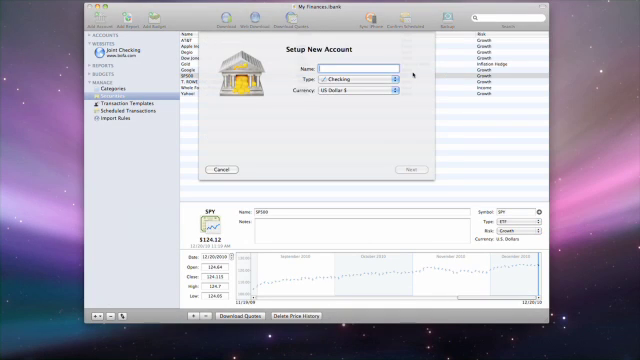
text(Muto)
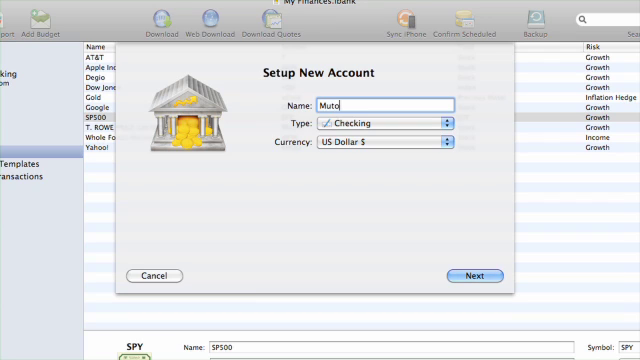